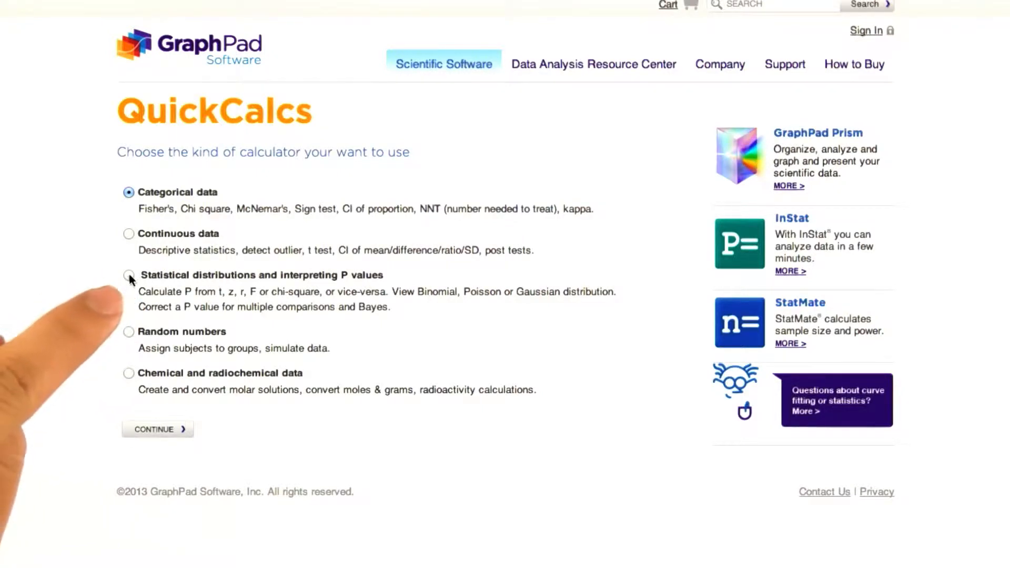
- Pick the 'Statistical distributions and interpreting P values' category and continue to its calculator list
left_click(129, 275)
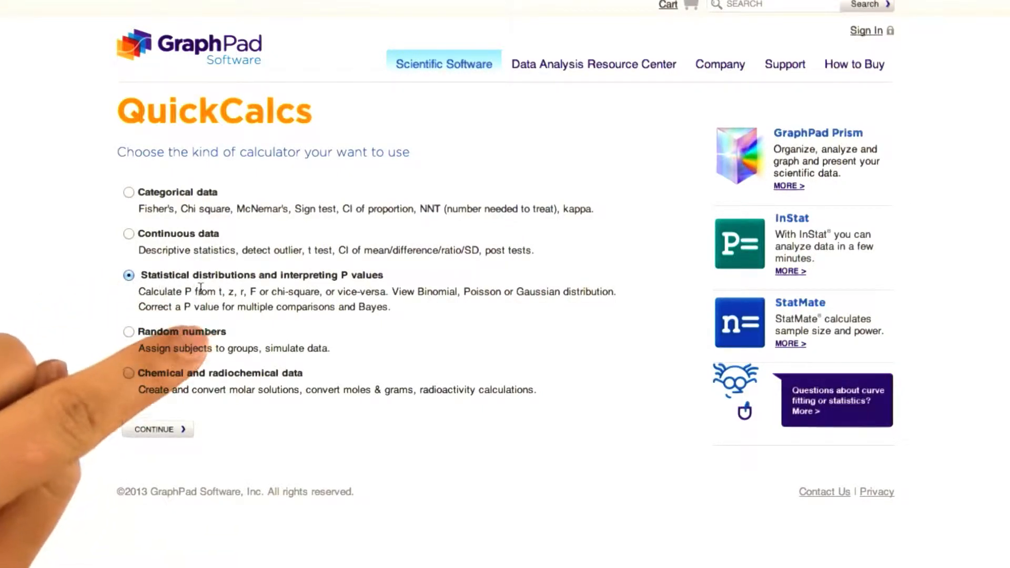
left_click(157, 429)
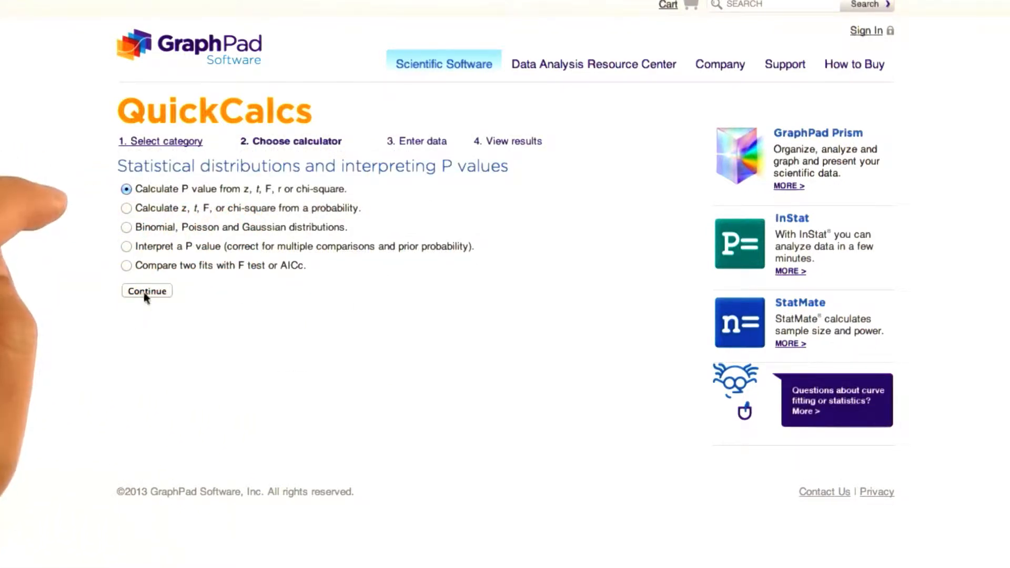
- Use 'Calculate P value from z, t, F, r' with t = 0.977, DF = 7, highlighting P = 0.3611
left_click(147, 290)
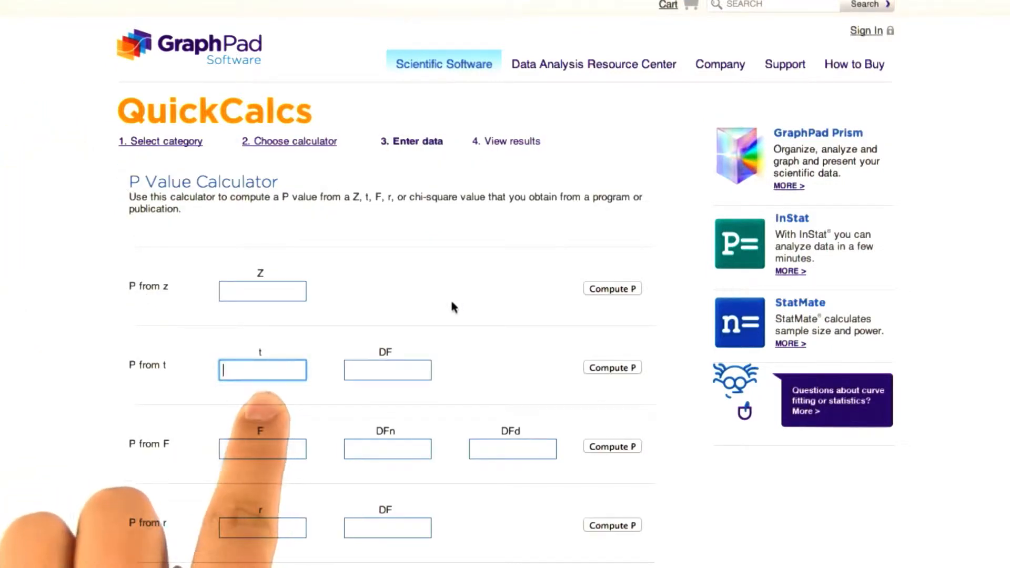
type("0.97")
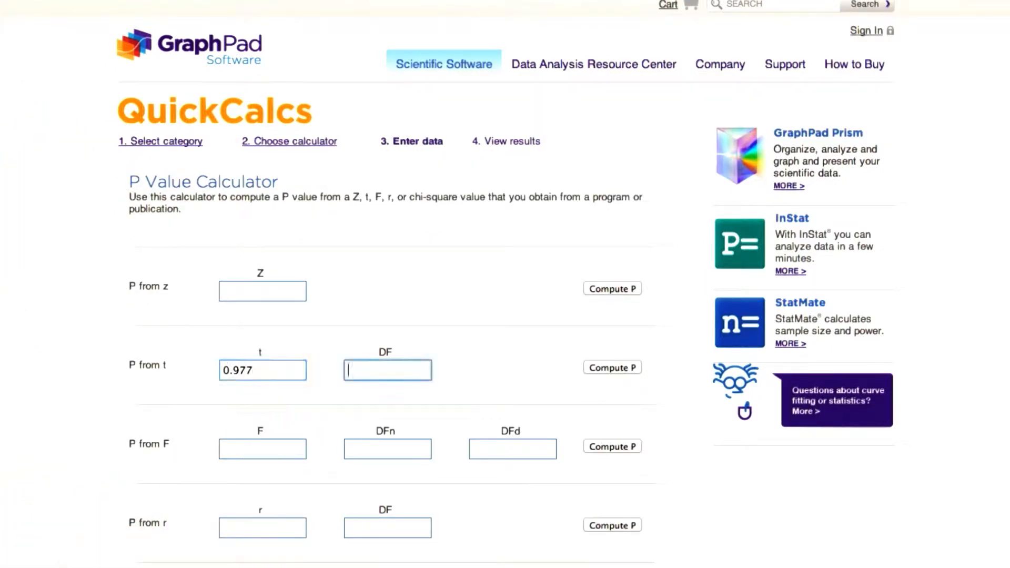
type("7")
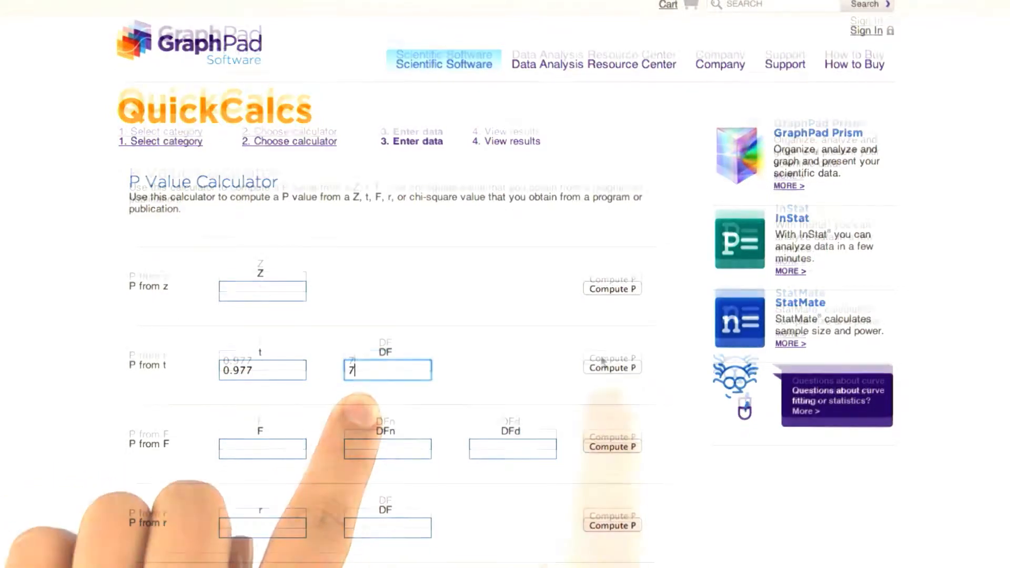
left_click(612, 367)
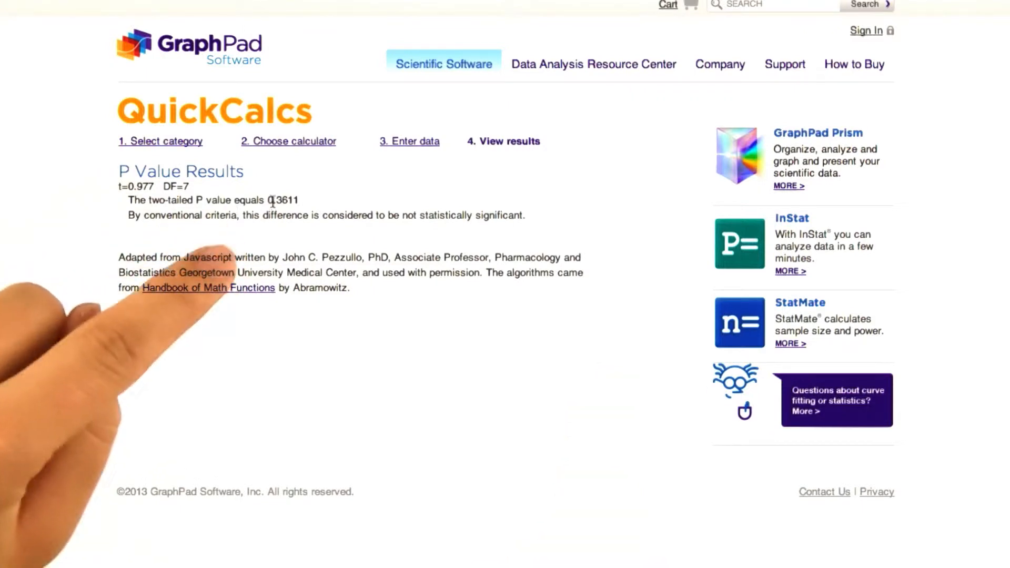
double_click(284, 201)
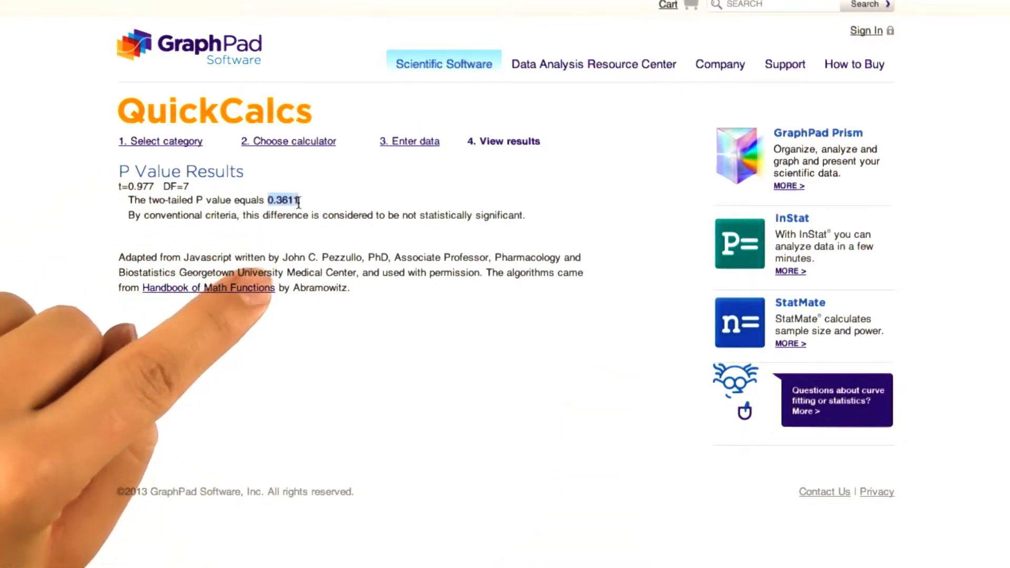